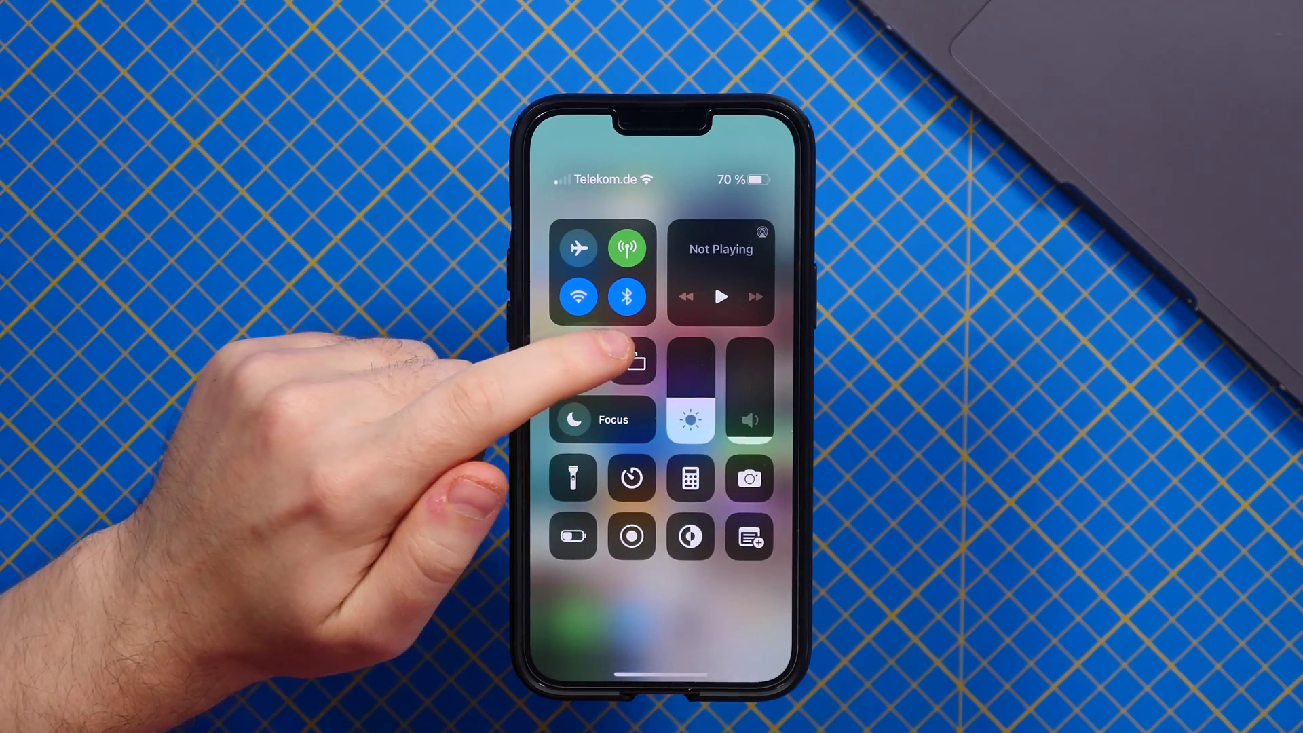
Step: Open Screen Mirroring in Control Center to search for the MacBook
left_click(633, 359)
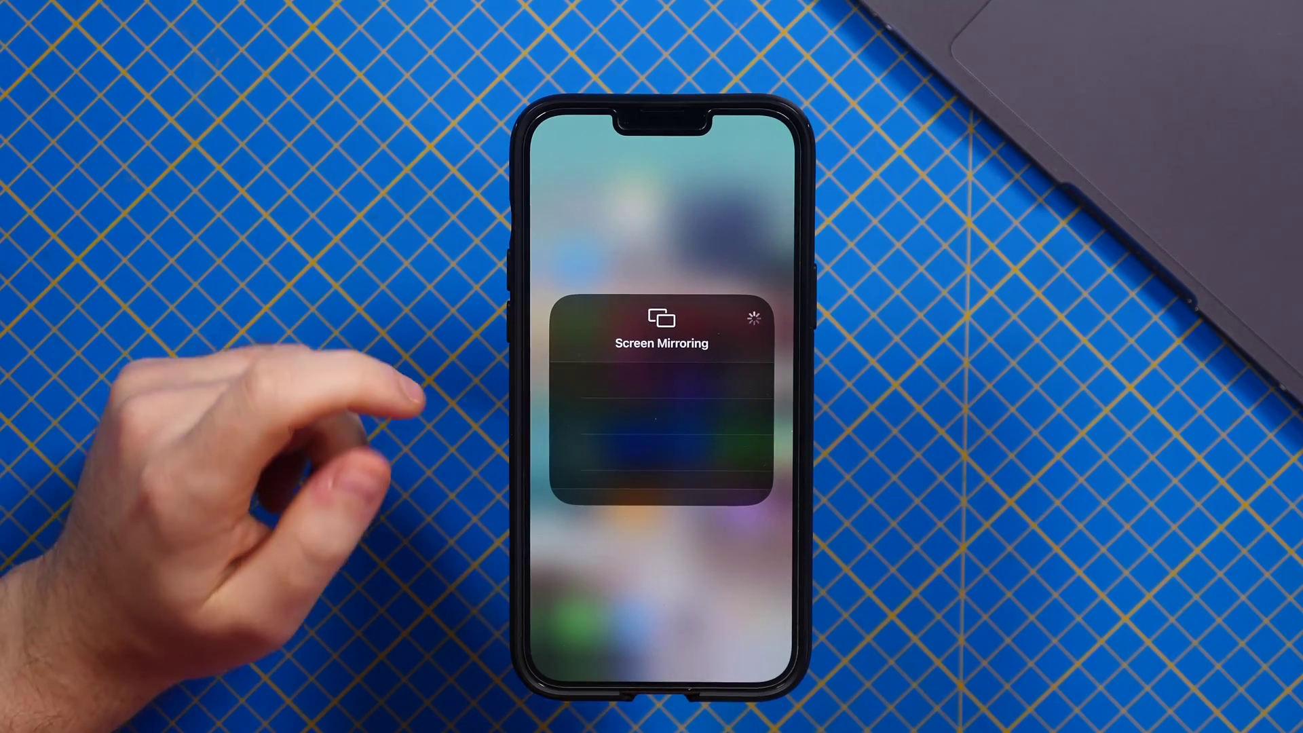